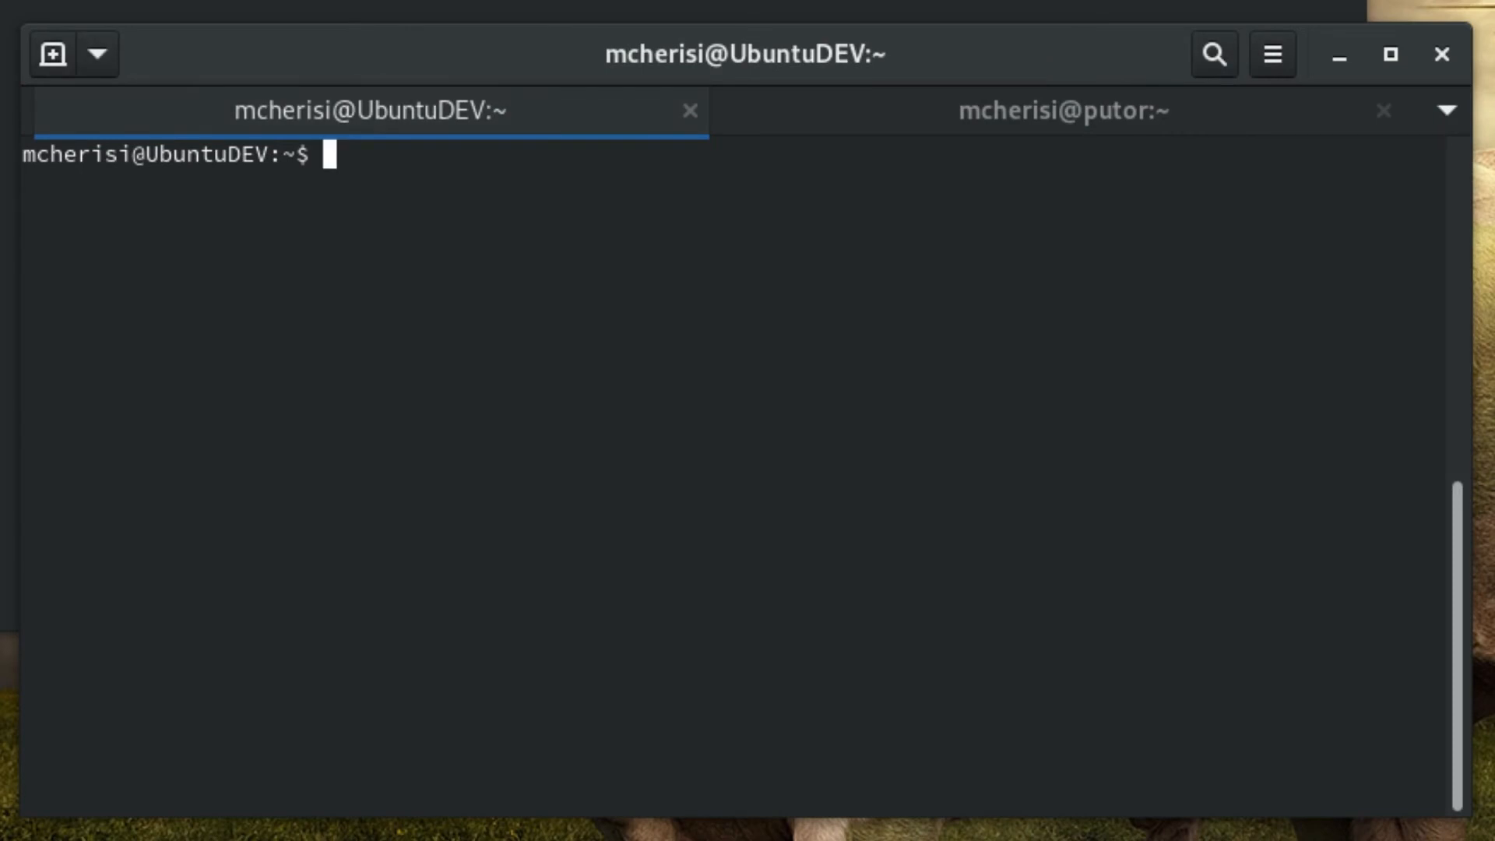
- Show the running kernel release with uname -r, reporting 4.15.0-130-generic
{"action": "type", "text": "uname -r"}
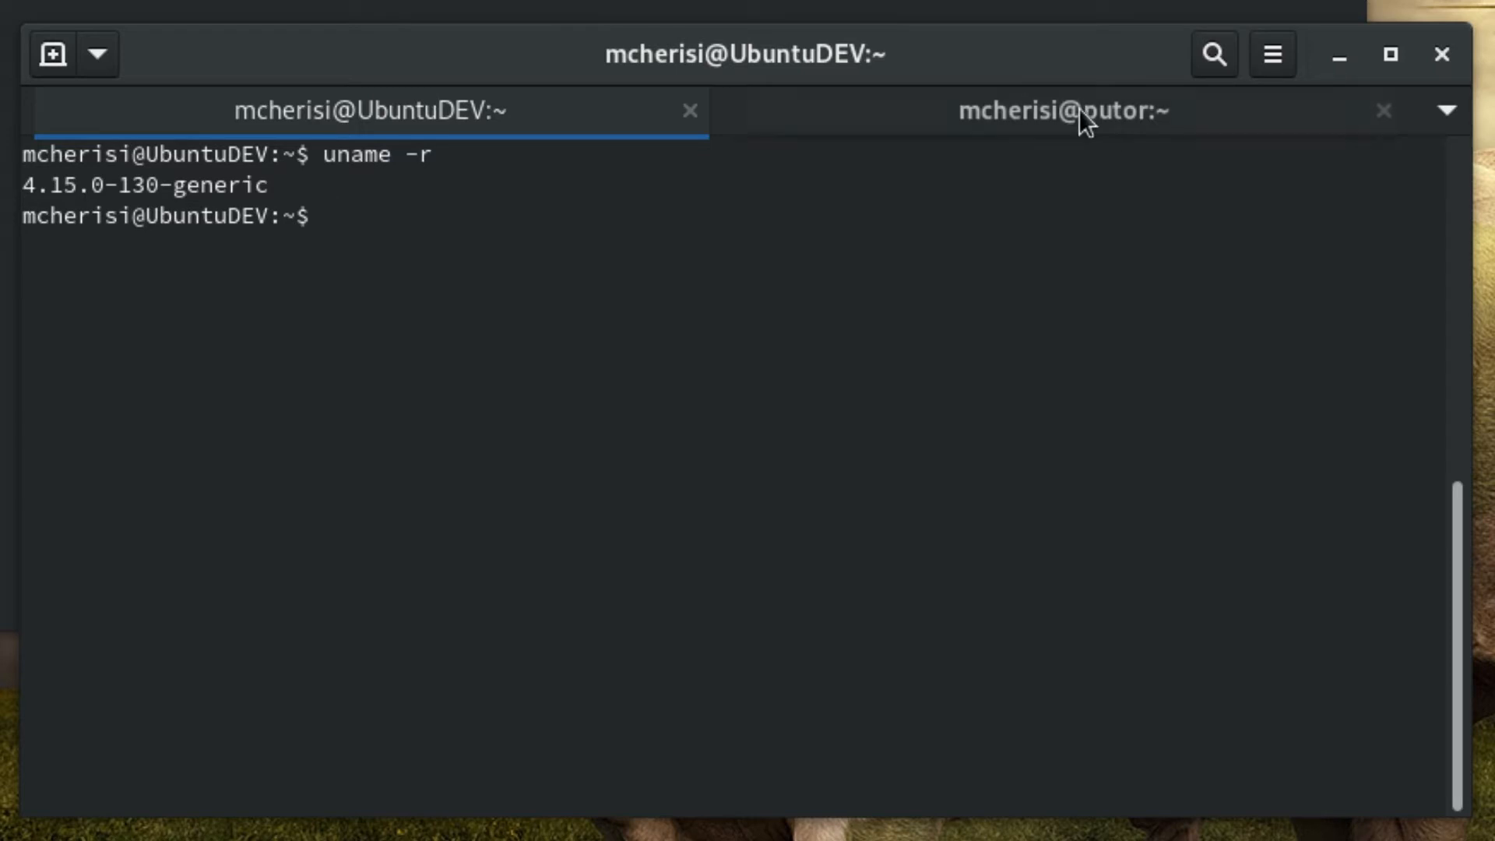
{"action": "left_click", "coordinate": [1060, 109]}
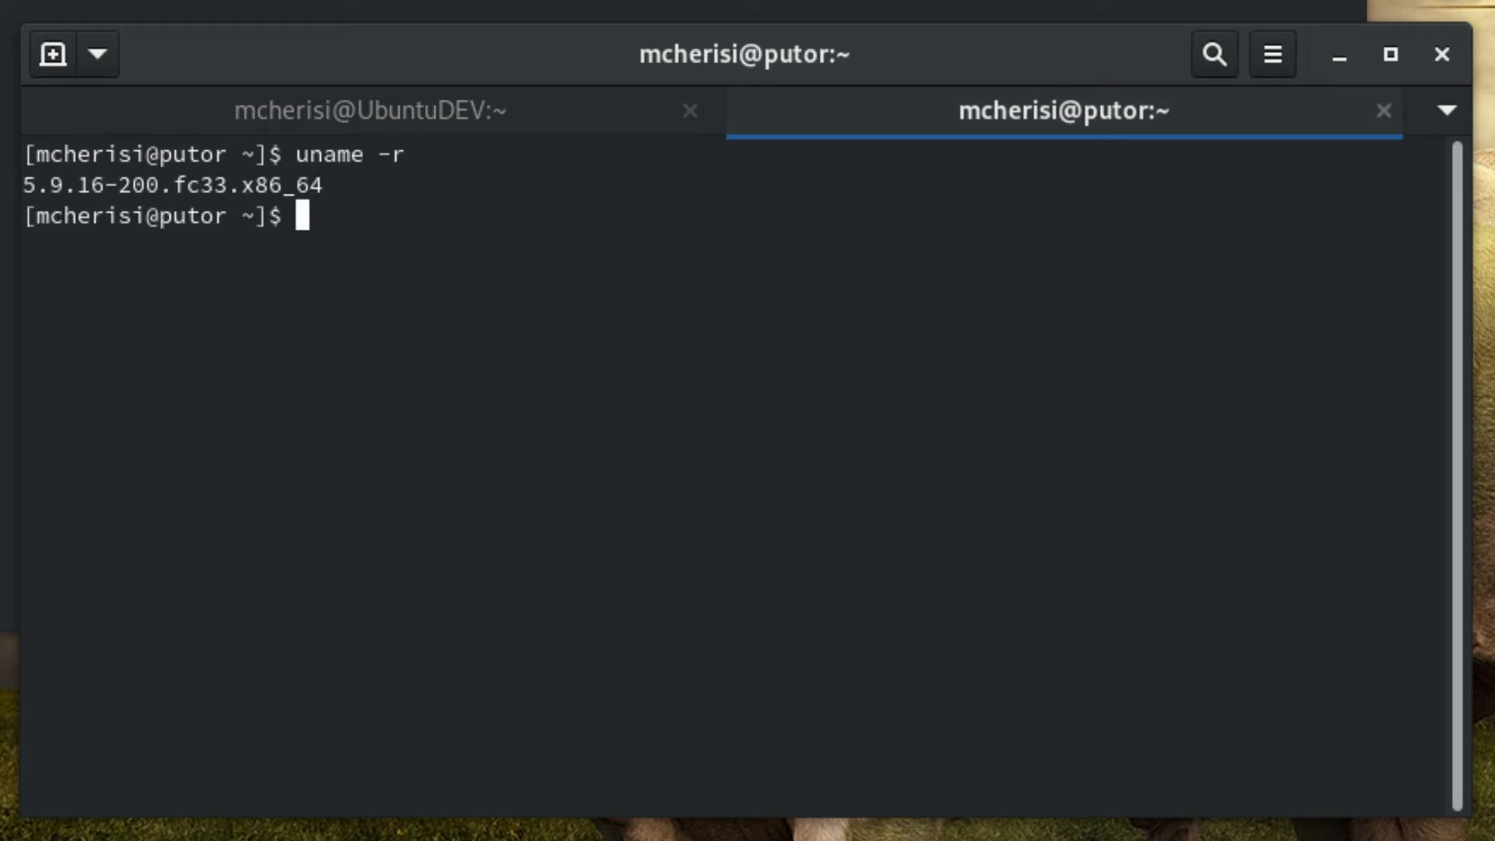
{"action": "double_click", "coordinate": [198, 186]}
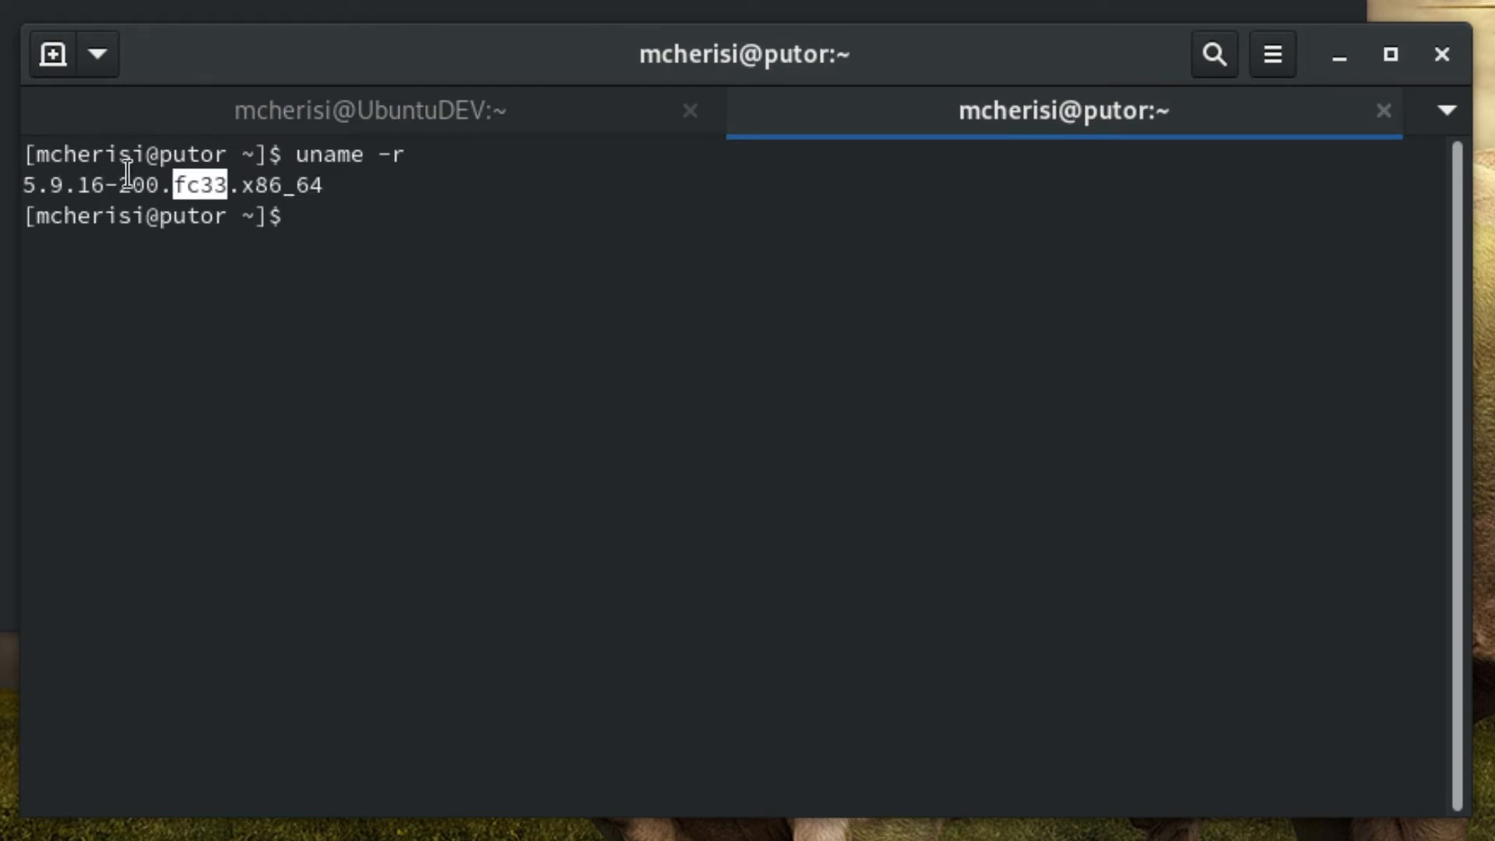
{"action": "left_click", "coordinate": [363, 109]}
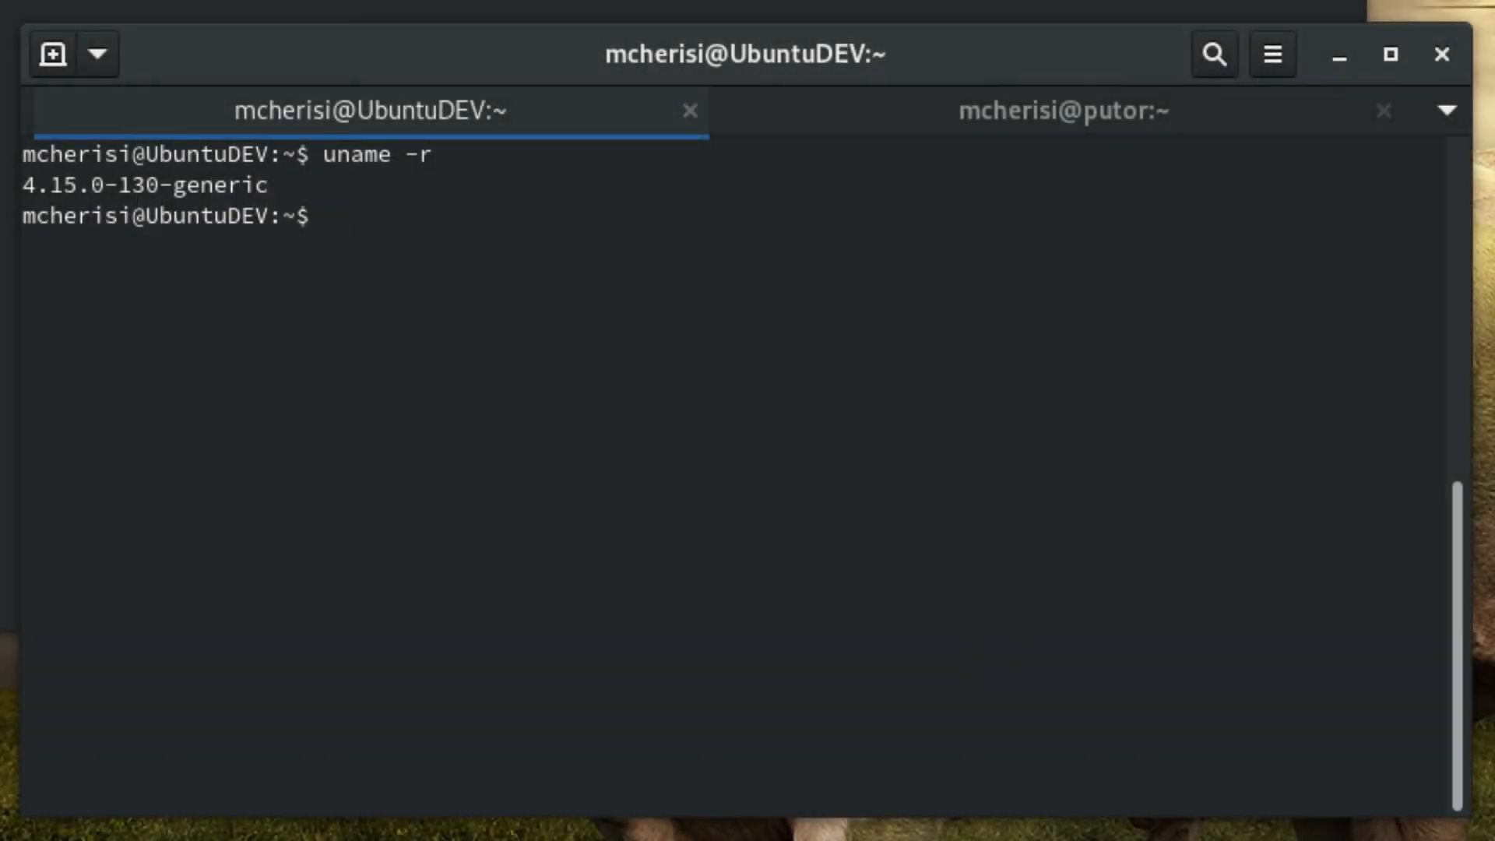
- List installed linux-image packages with dpkg --list, highlighting version 4.15.0-130.134
{"action": "type", "text": "d"}
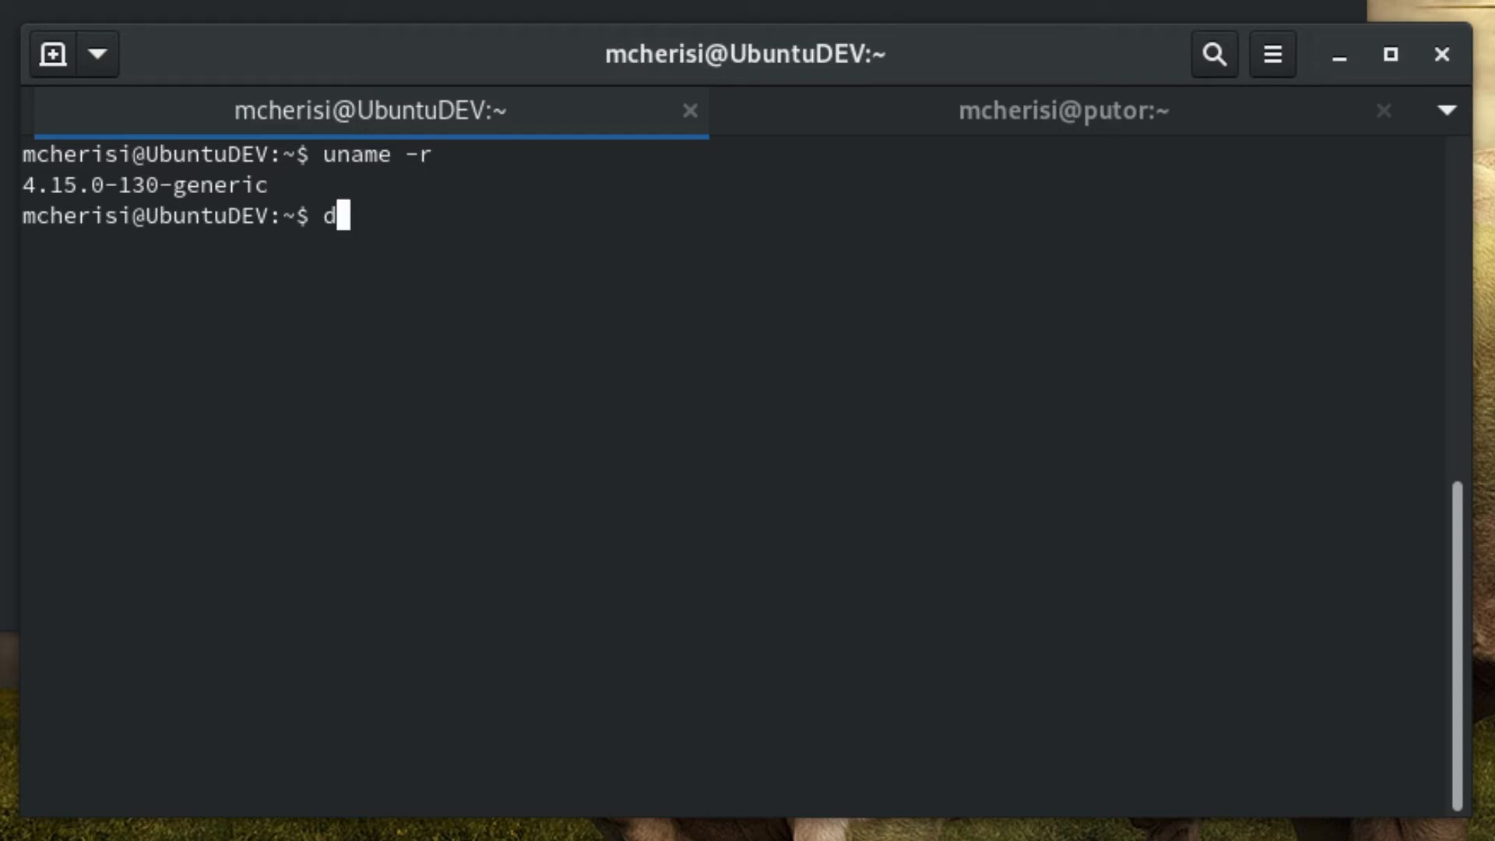
{"action": "type", "text": "pkg --list | grep linux-image"}
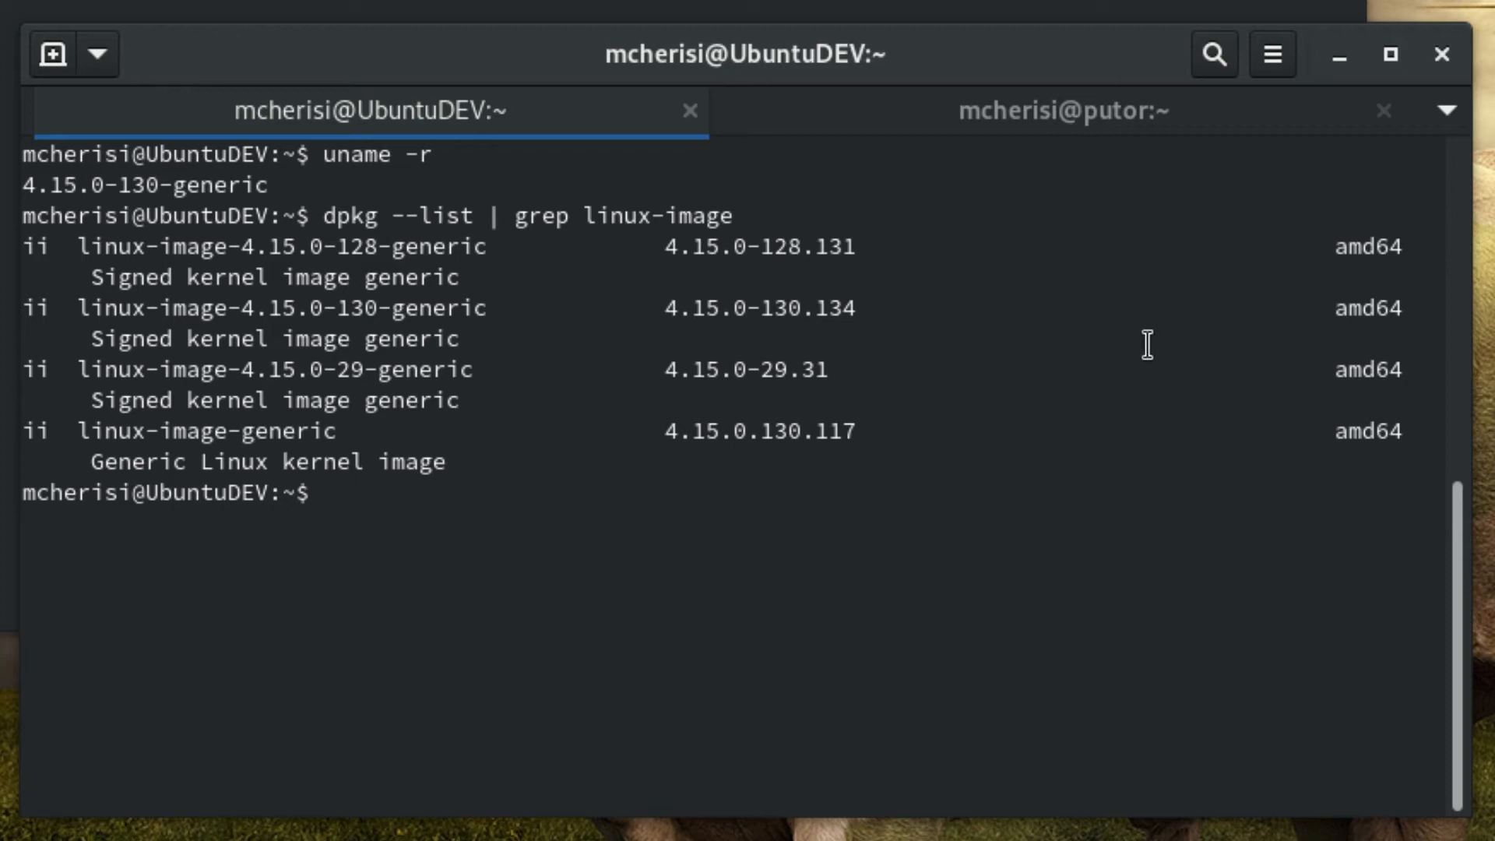
{"action": "double_click", "coordinate": [758, 306]}
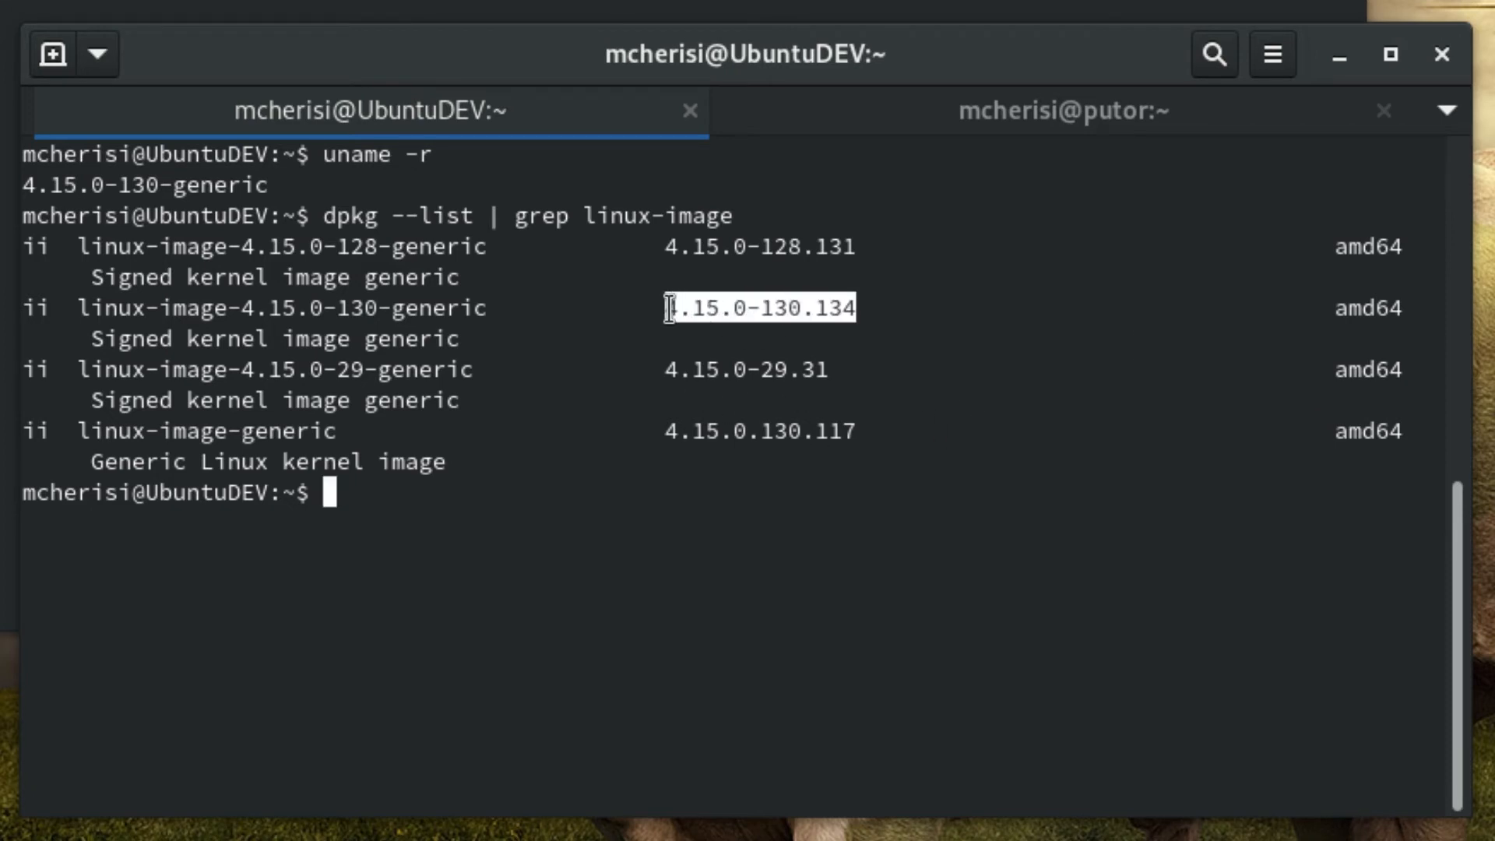
- Switch to the Fedora 'putor' session and begin the rpm query
{"action": "left_click", "coordinate": [1062, 109]}
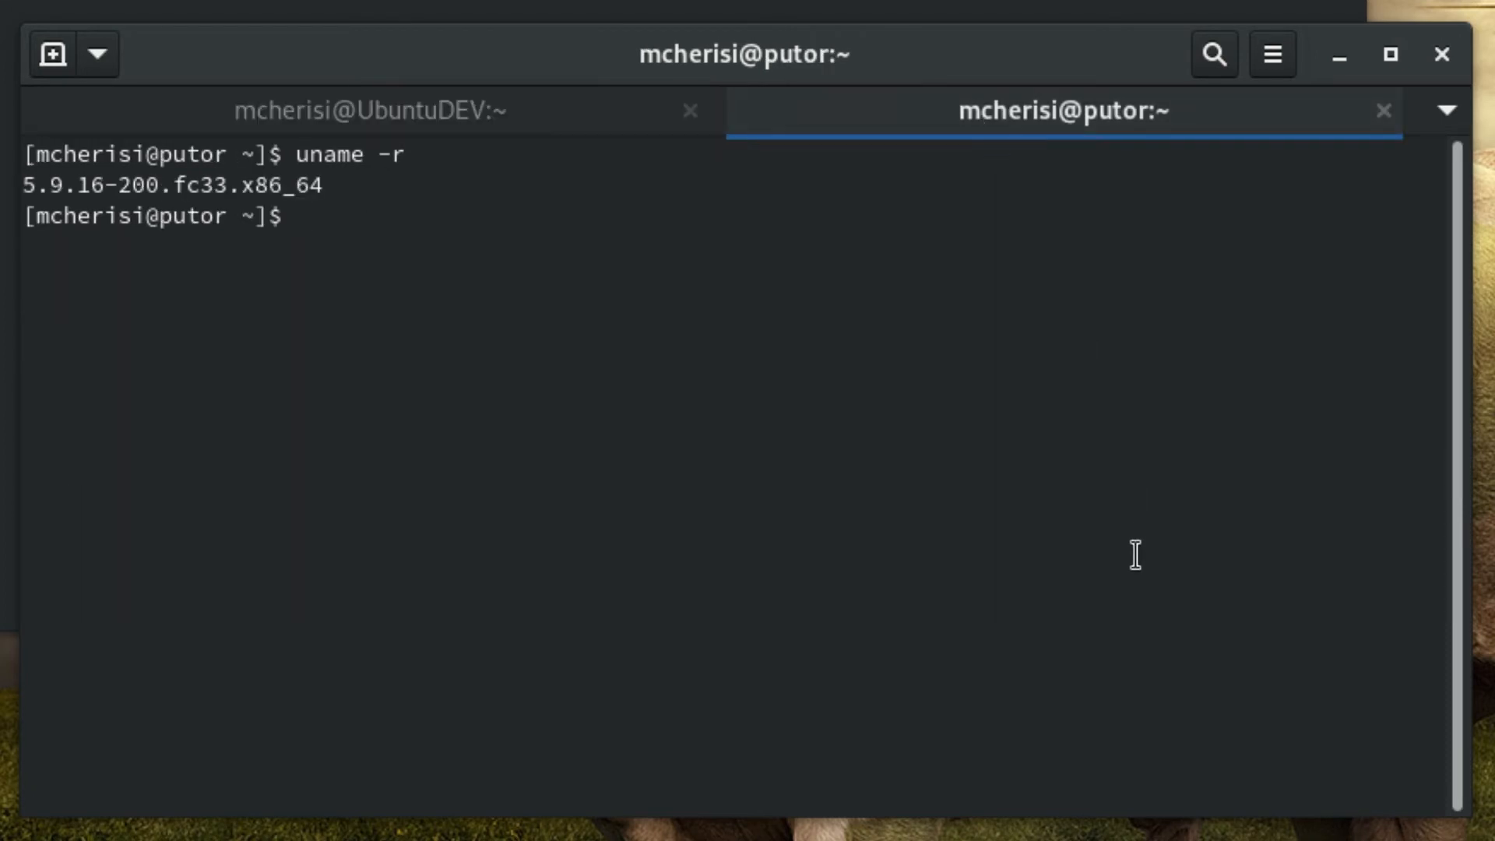
{"action": "type", "text": "rpm -"}
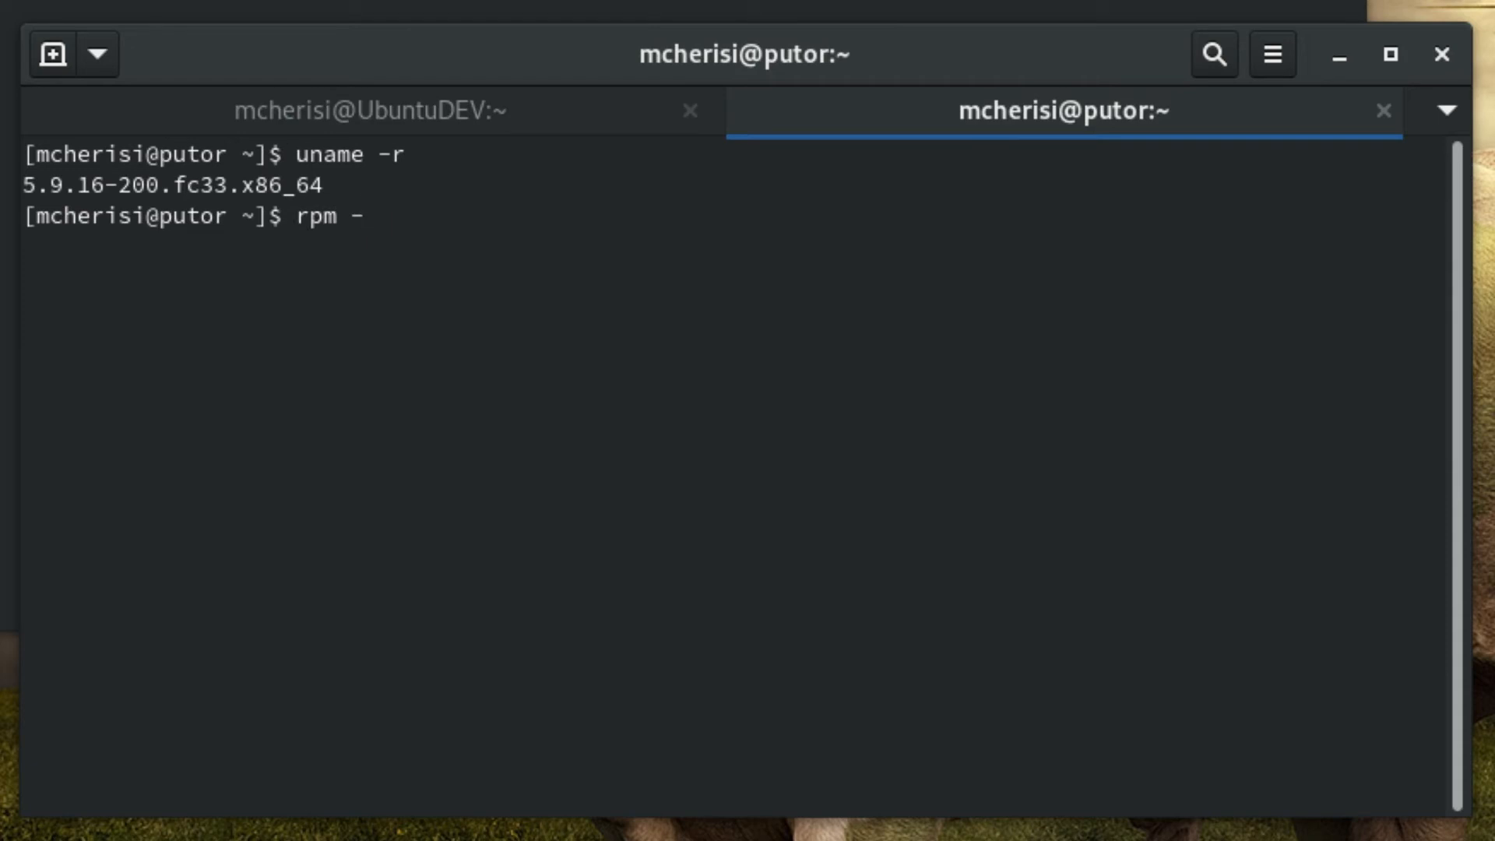